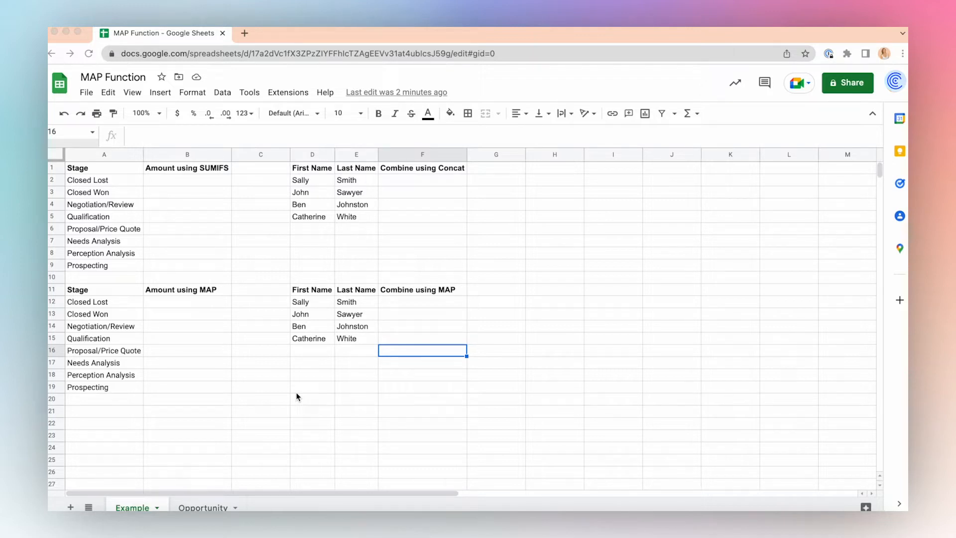
{"action": "mouse_move", "coordinate": [182, 184]}
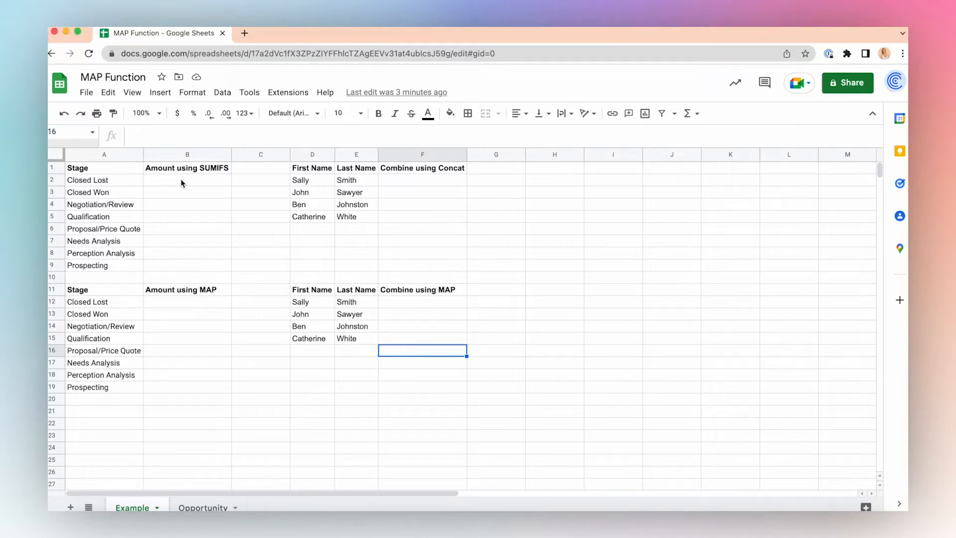
Enter a SUMIFS in B2 summing Opportunity Amount where Stage equals the Closed Lost stage in A2.
{"action": "left_click", "coordinate": [187, 179]}
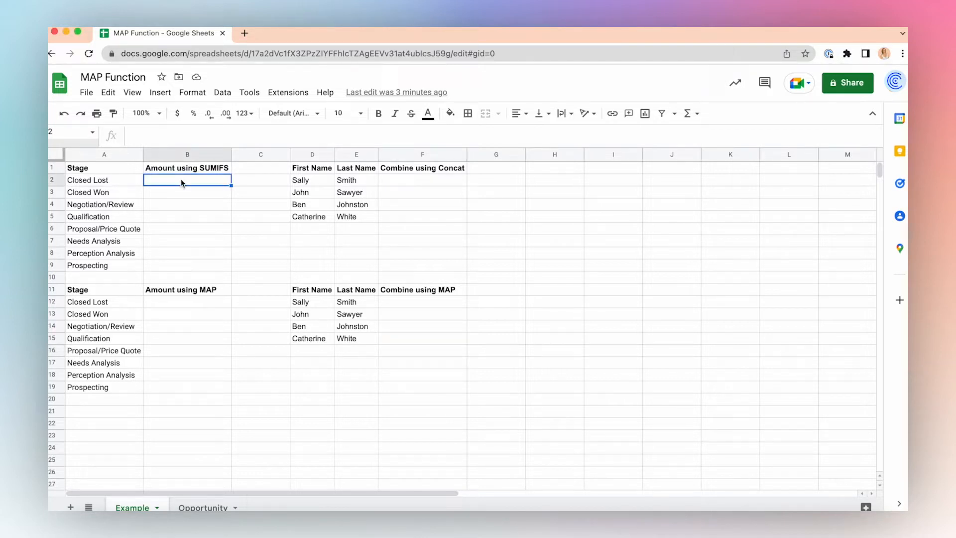
{"action": "type", "text": "=su"}
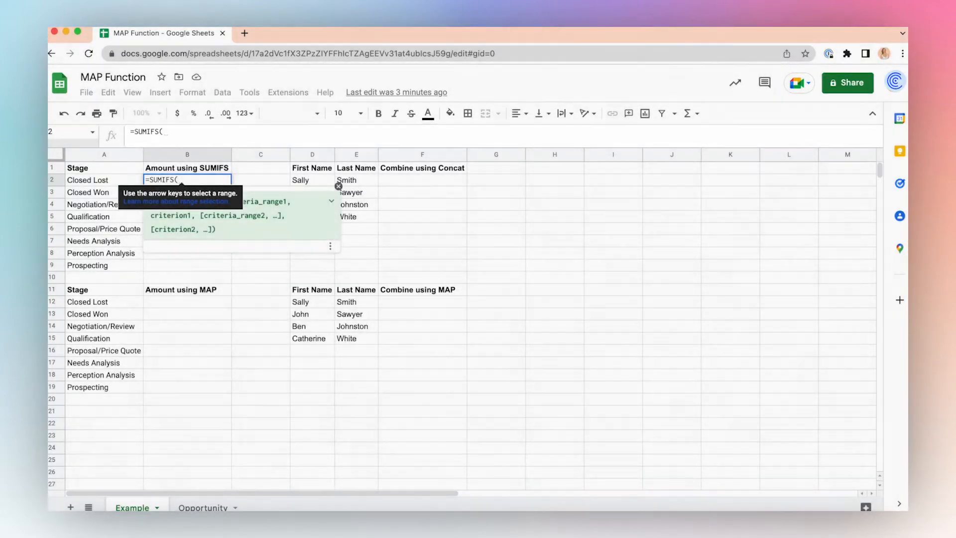
{"action": "left_click", "coordinate": [203, 508]}
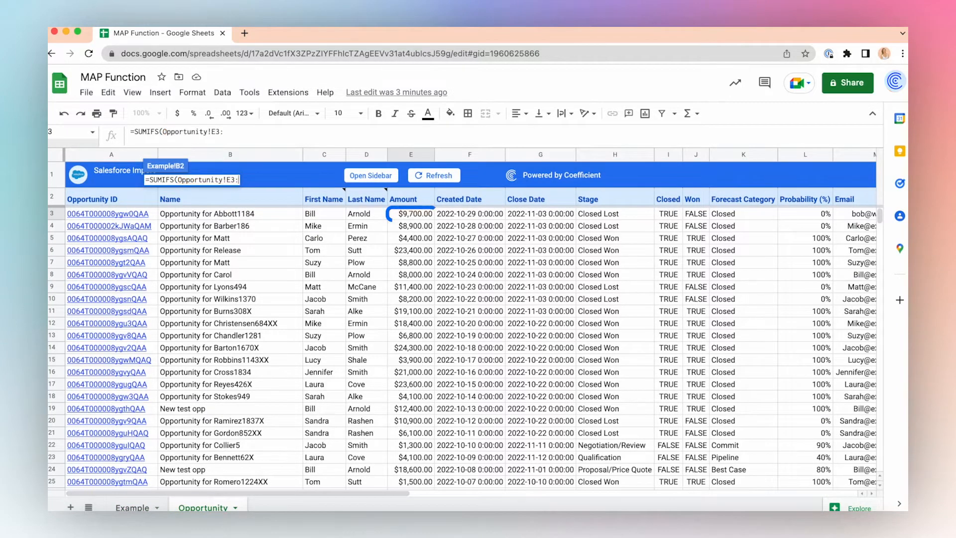
{"action": "type", "text": "E,"}
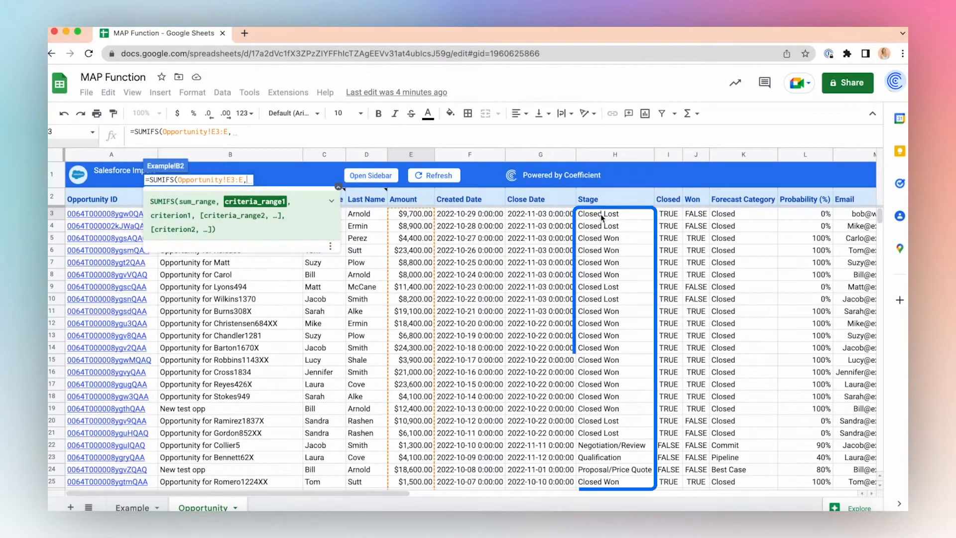
{"action": "left_click", "coordinate": [614, 213]}
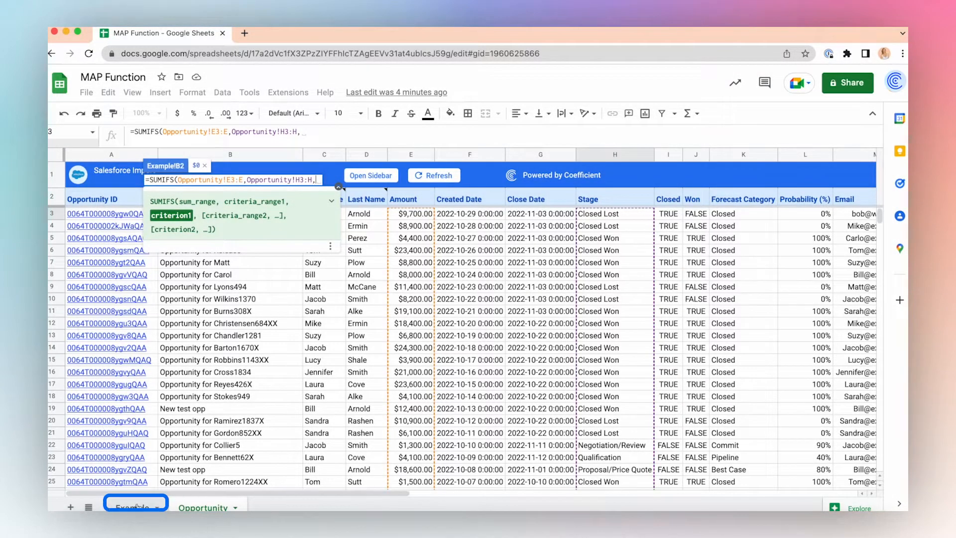
{"action": "left_click", "coordinate": [133, 508]}
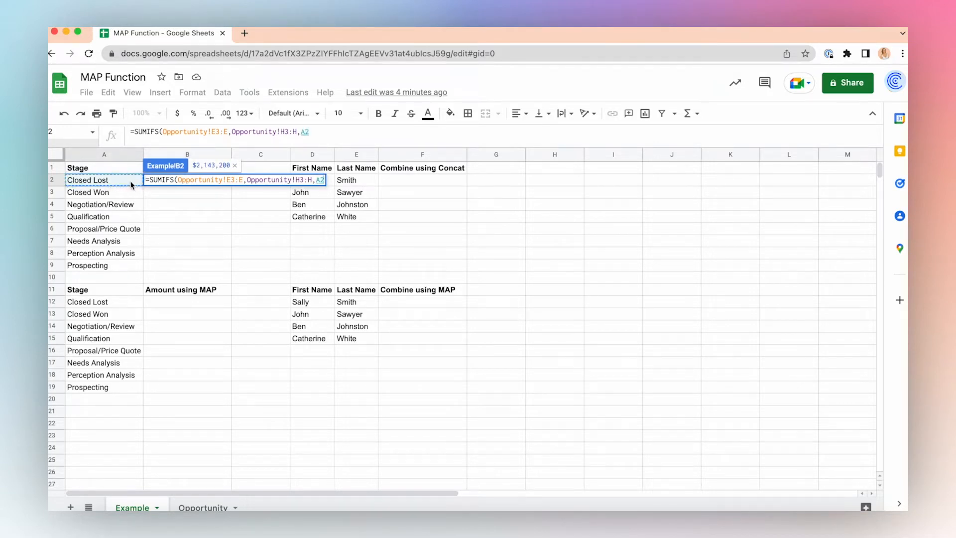
{"action": "left_click_drag", "start_coordinate": [88, 192], "coordinate": [88, 265]}
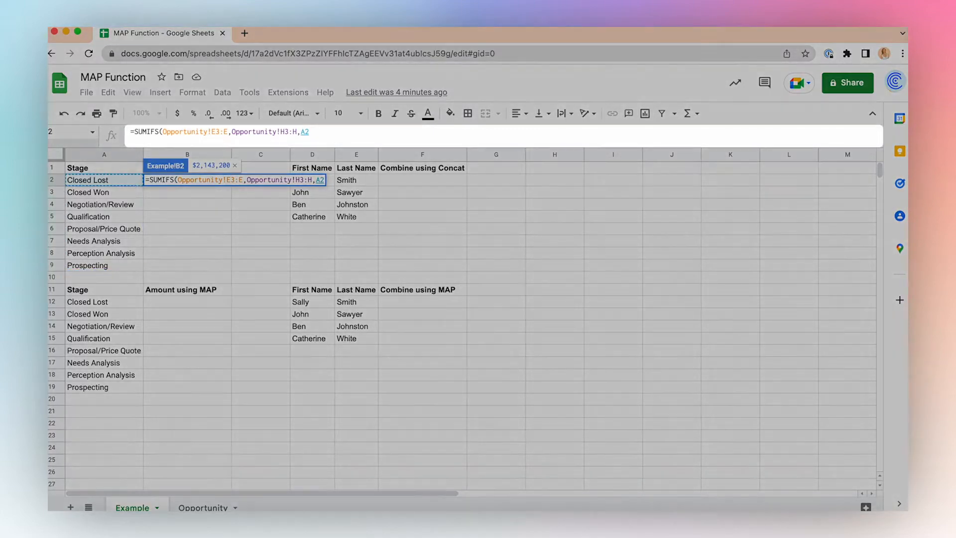
{"action": "type", "text": ")"}
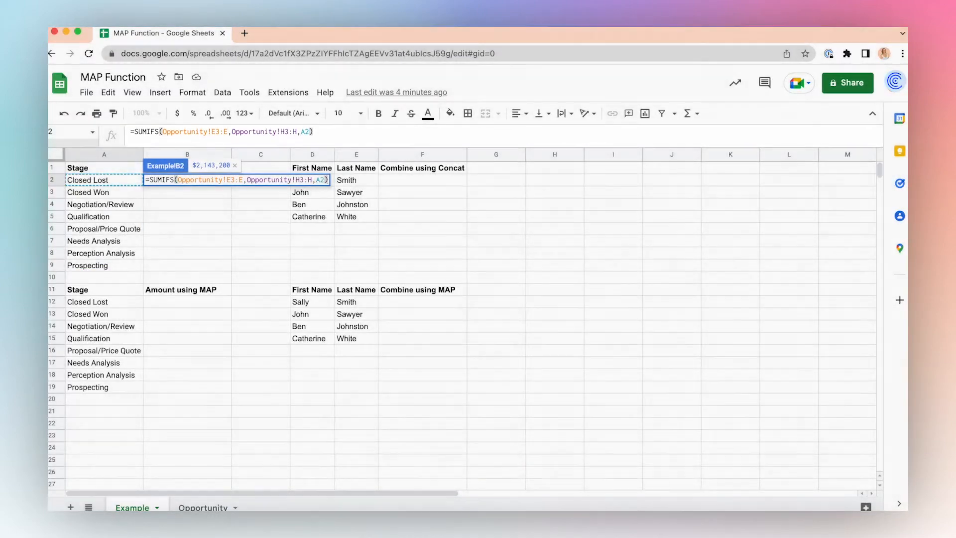
{"action": "key", "text": "Enter"}
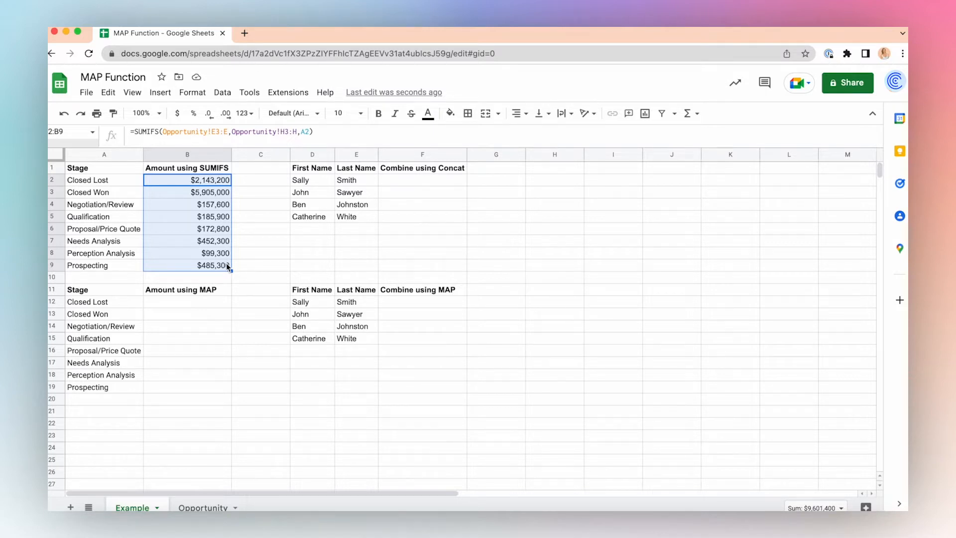
{"action": "left_click", "coordinate": [187, 302]}
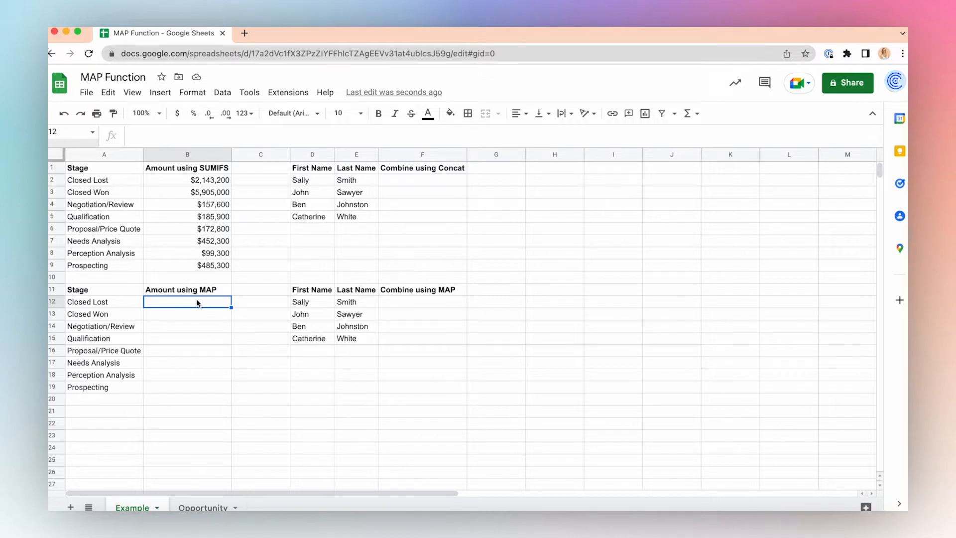
Enter =MAP(A12:A19, LAMBDA()) in B12, leaving the LAMBDA empty so it returns #N/A.
{"action": "type", "text": "="}
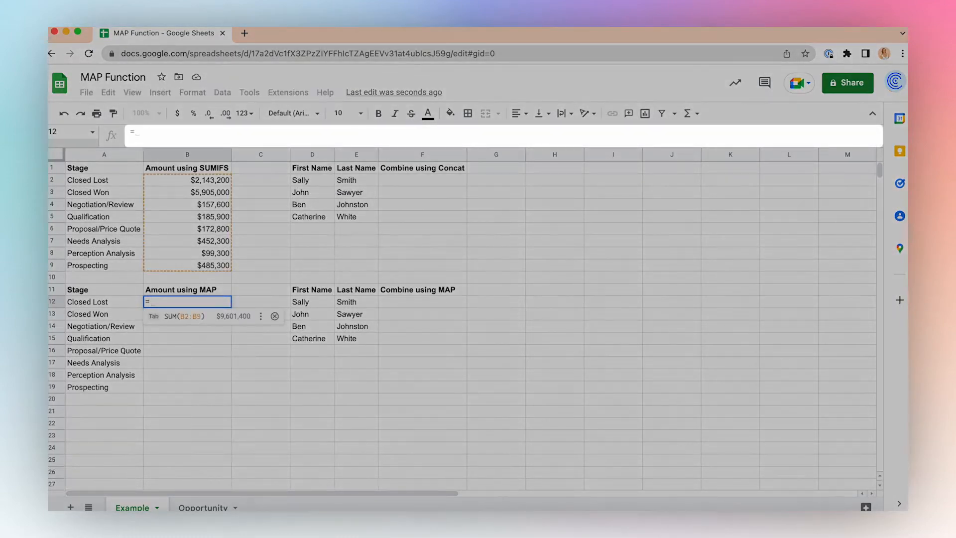
{"action": "type", "text": "=map(A12:A19"}
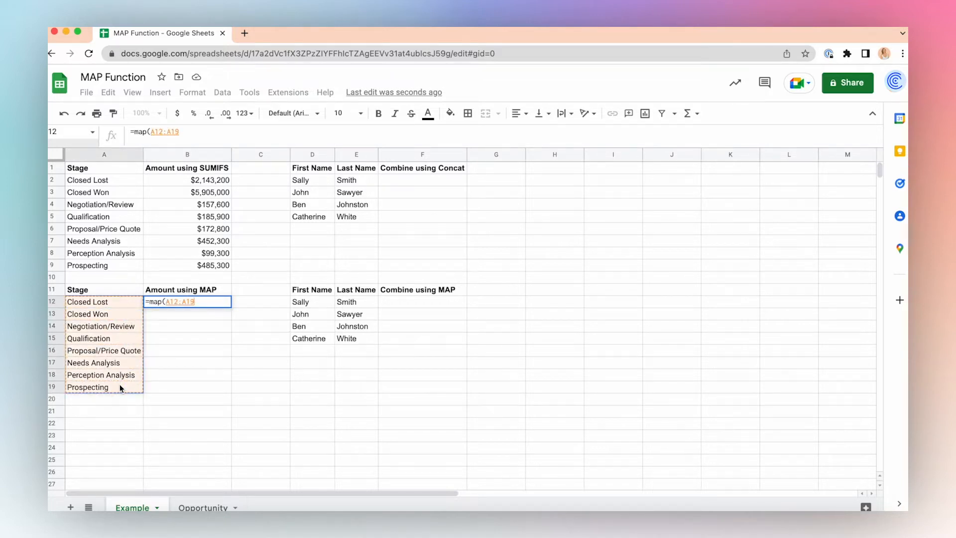
{"action": "type", "text": ","}
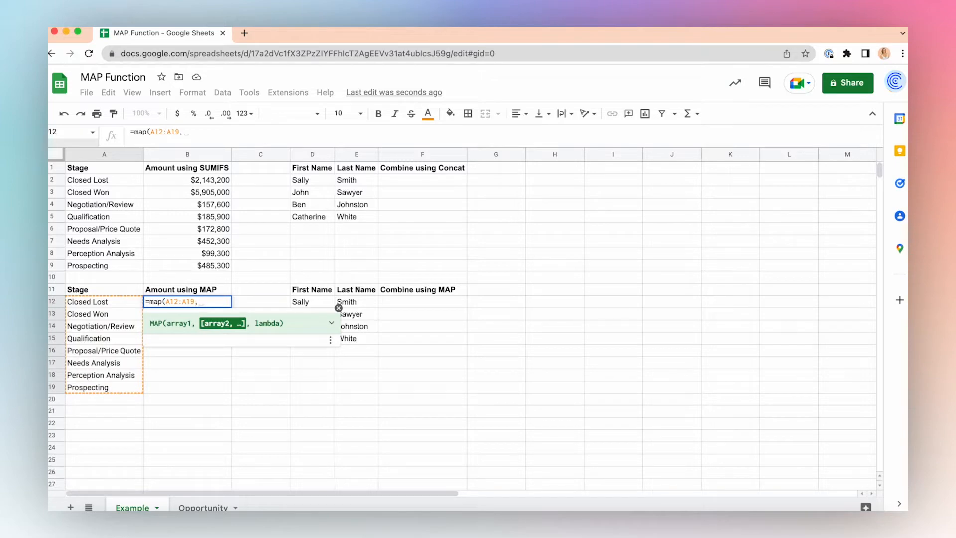
{"action": "type", "text": "lambd"}
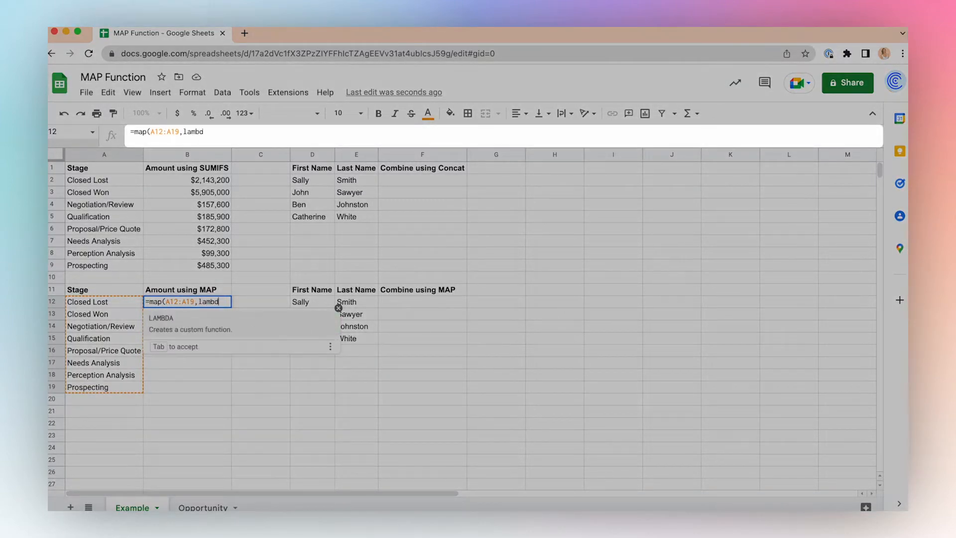
{"action": "key", "text": "Tab"}
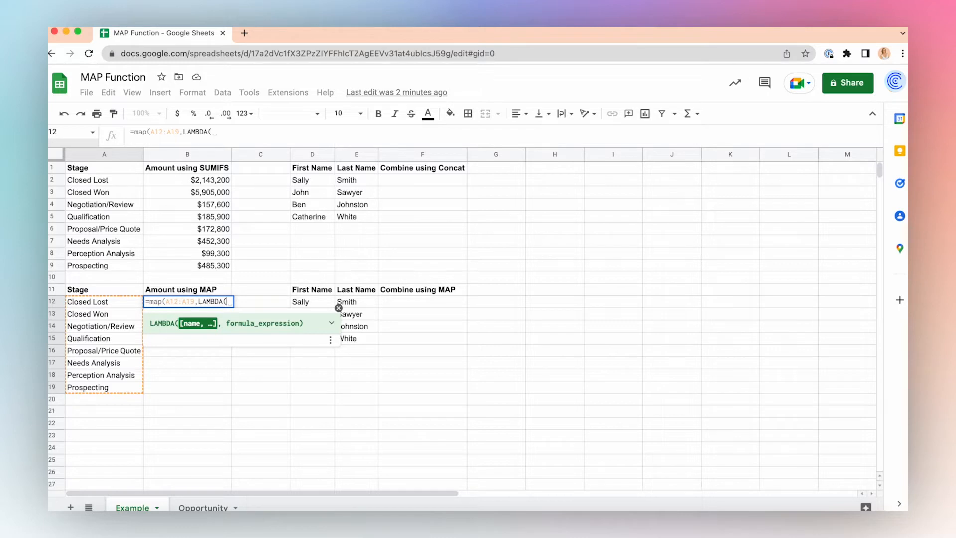
{"action": "key", "text": "Enter"}
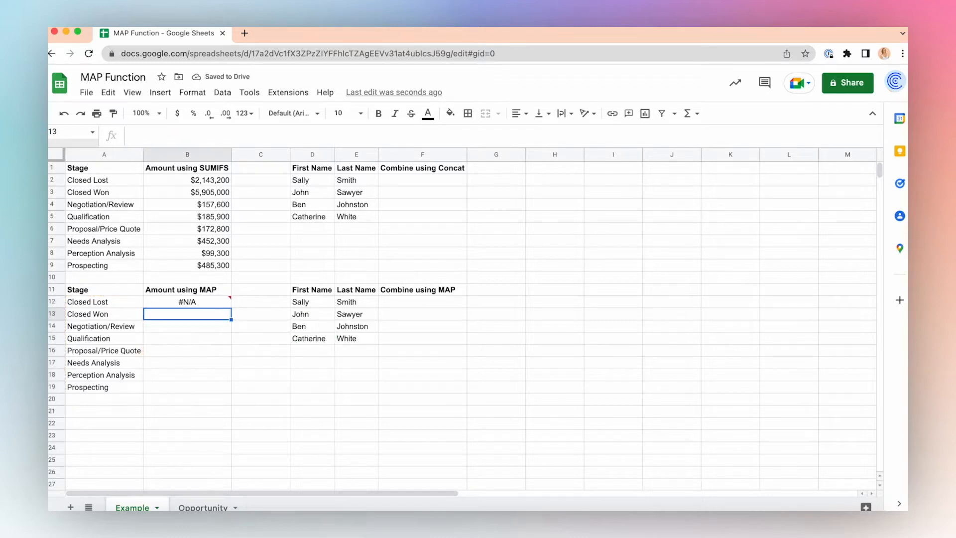
Copy the SUMIFS formula from B2 and reopen the #N/A MAP cell B12 for editing.
{"action": "left_click", "coordinate": [187, 180]}
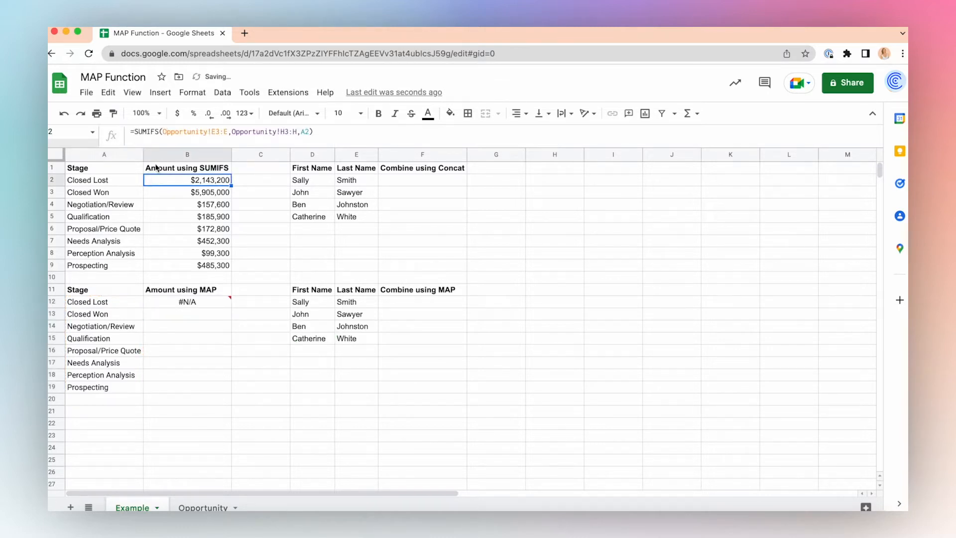
{"action": "double_click", "coordinate": [187, 179]}
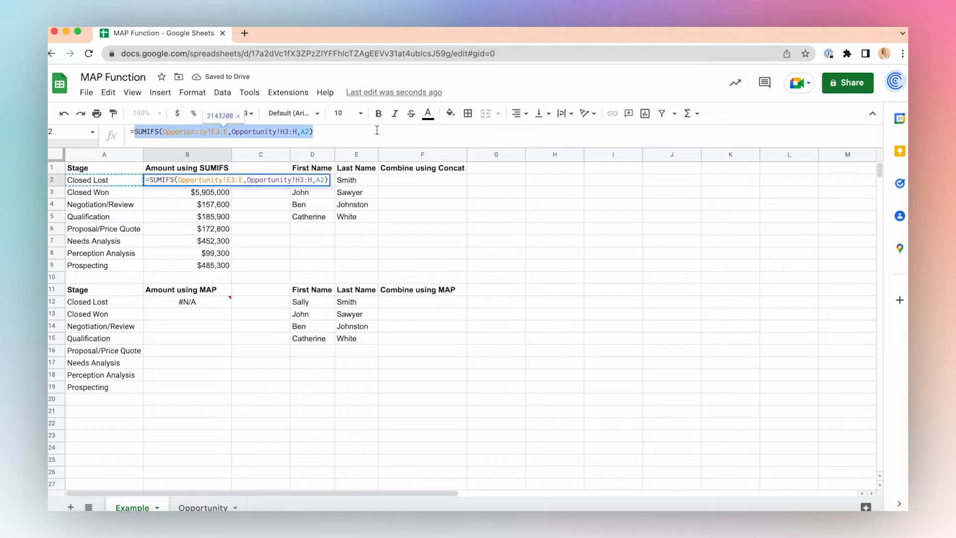
{"action": "key", "text": "Enter"}
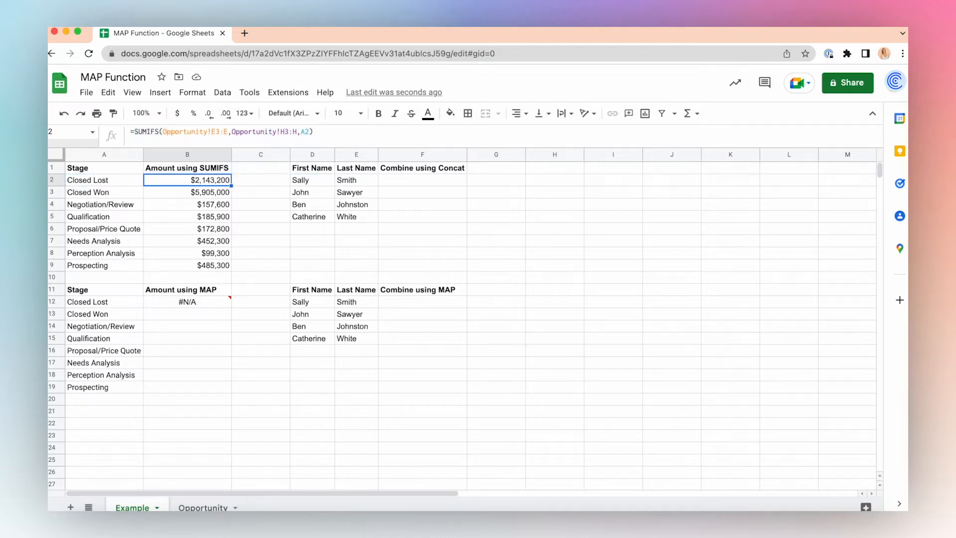
{"action": "left_click", "coordinate": [187, 301]}
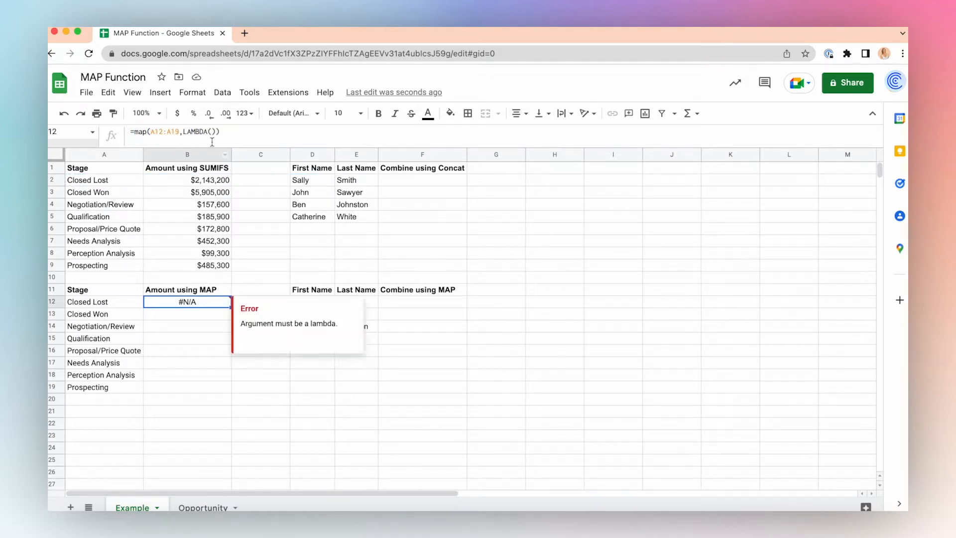
{"action": "double_click", "coordinate": [187, 302]}
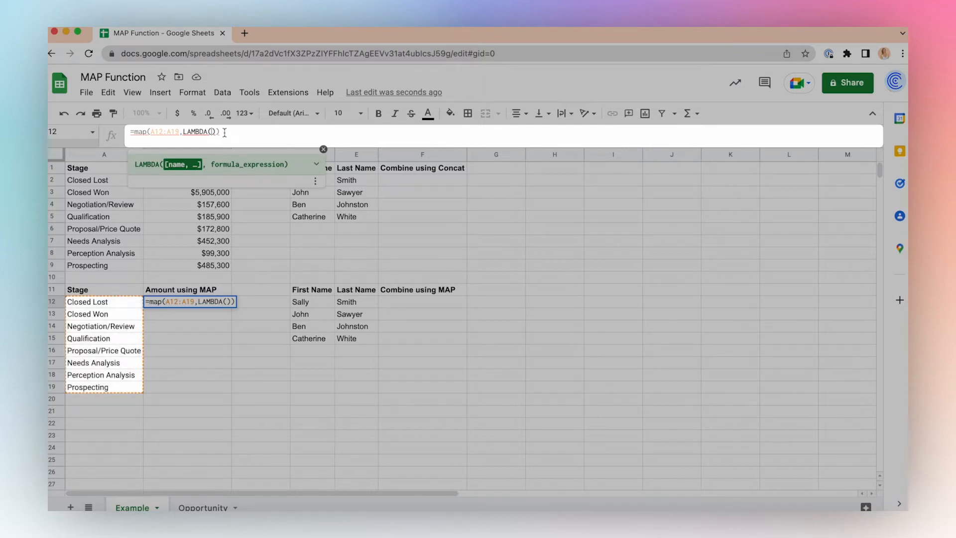
Finish the LAMBDA as stage → SUMIFS with A2 replaced by stage, filling all eight totals.
{"action": "type", "text": "stage"}
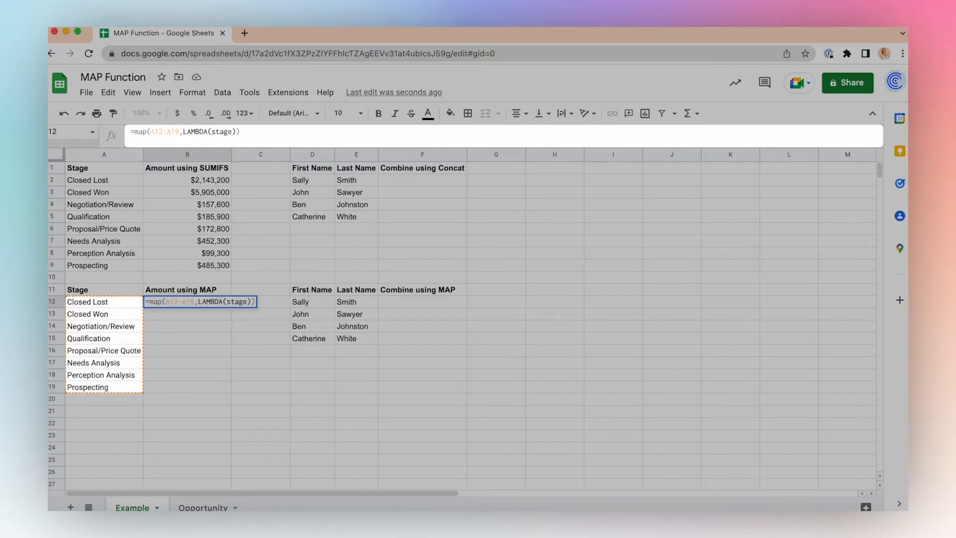
{"action": "type", "text": ","}
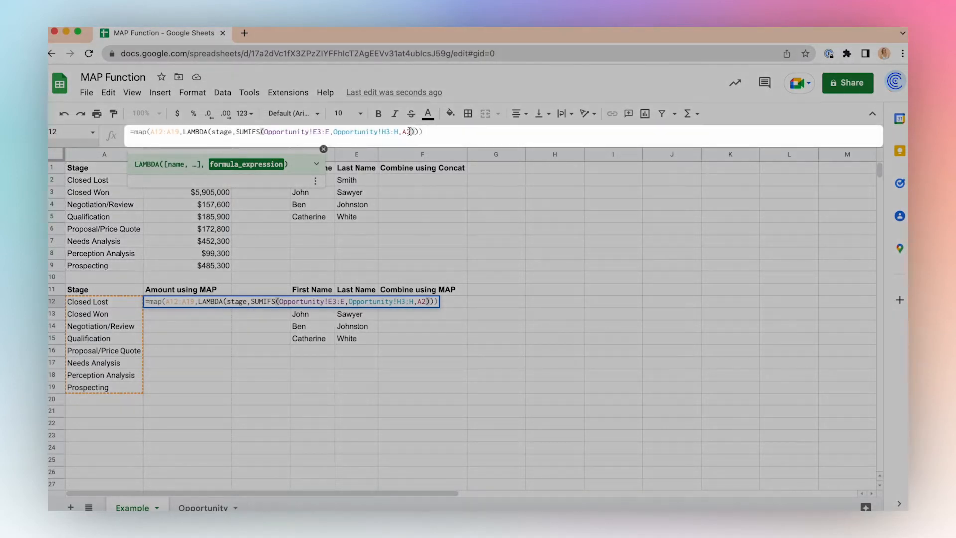
{"action": "type", "text": "sta"}
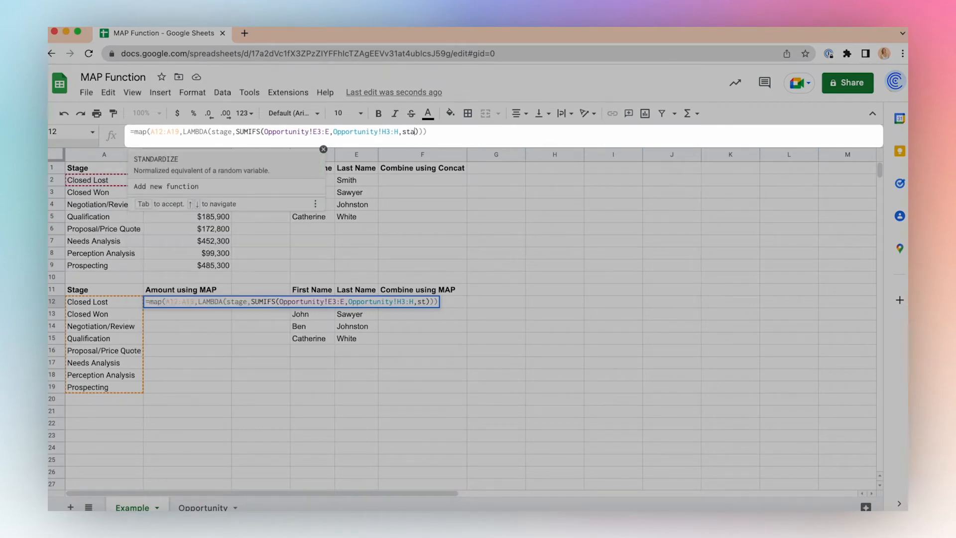
{"action": "key", "text": "Enter"}
{"action": "type", "text": "="}
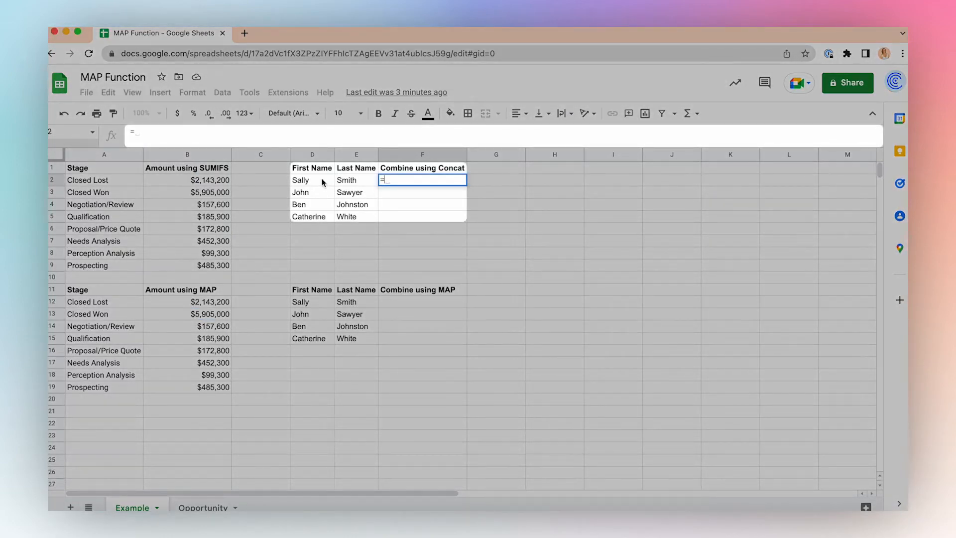
Enter =D2&" "&E2 in F2 to join first and last name with a space.
{"action": "type", "text": "D2&\" \"&"}
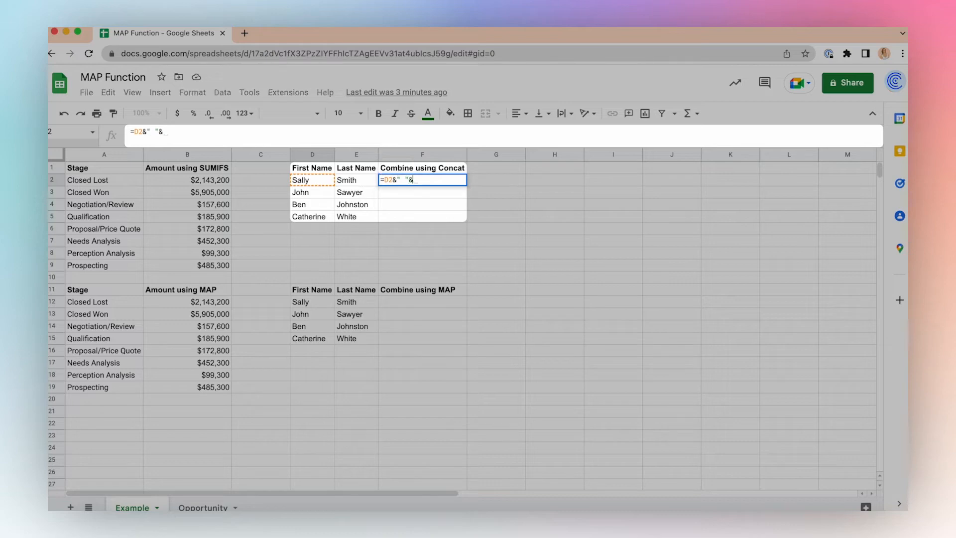
{"action": "key", "text": "Enter"}
{"action": "type", "text": "=MAP(D12:D15,E12:E15,LAMBDA(firstName,lastName,"}
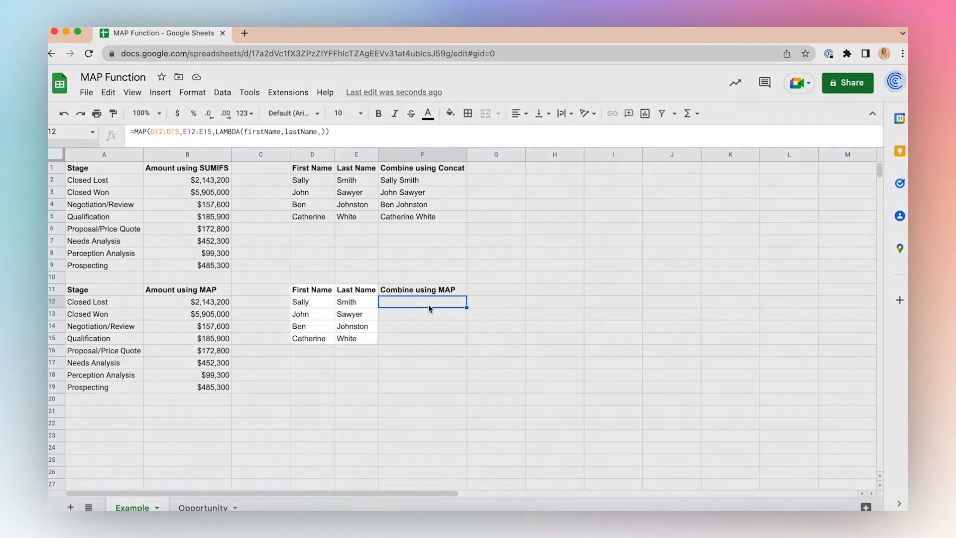
Start =MAP over first names D12:D15 and last names with LAMBDA inputs firstName, lastName.
{"action": "type", "text": "=map("}
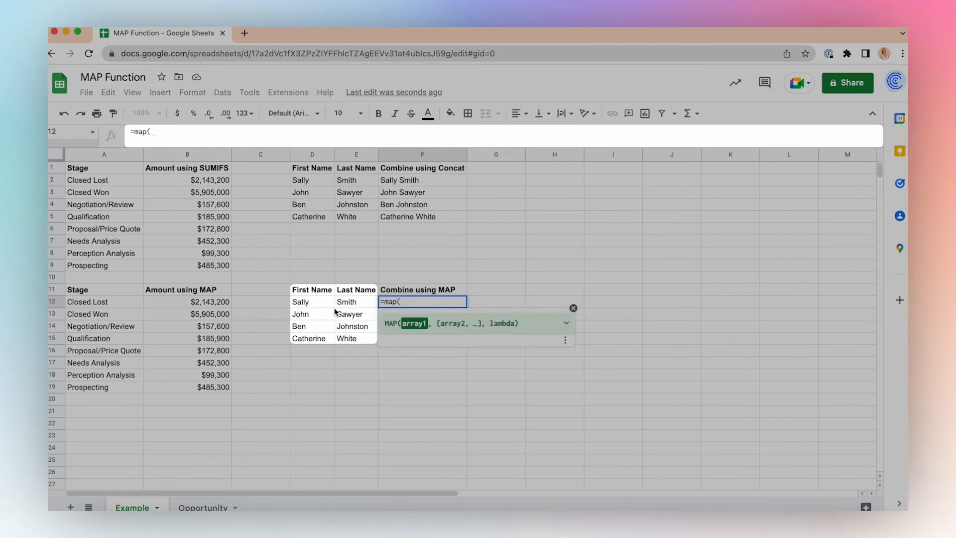
{"action": "left_click_drag", "start_coordinate": [312, 300], "coordinate": [312, 338]}
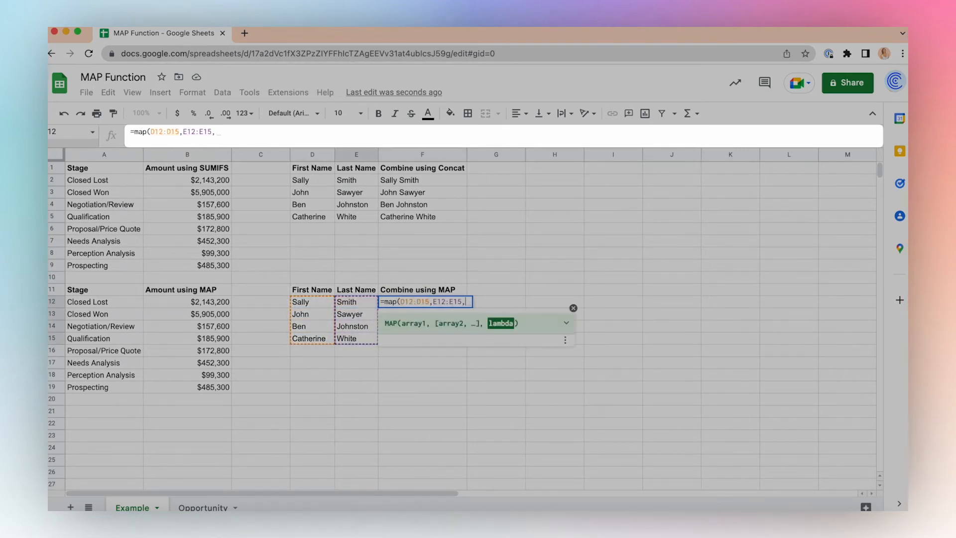
{"action": "type", "text": "lambda"}
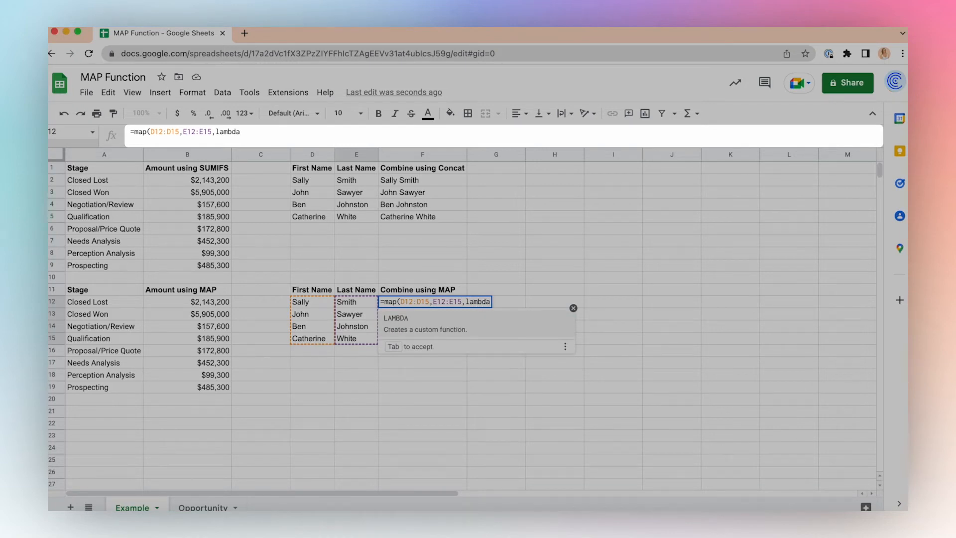
{"action": "key", "text": "Tab"}
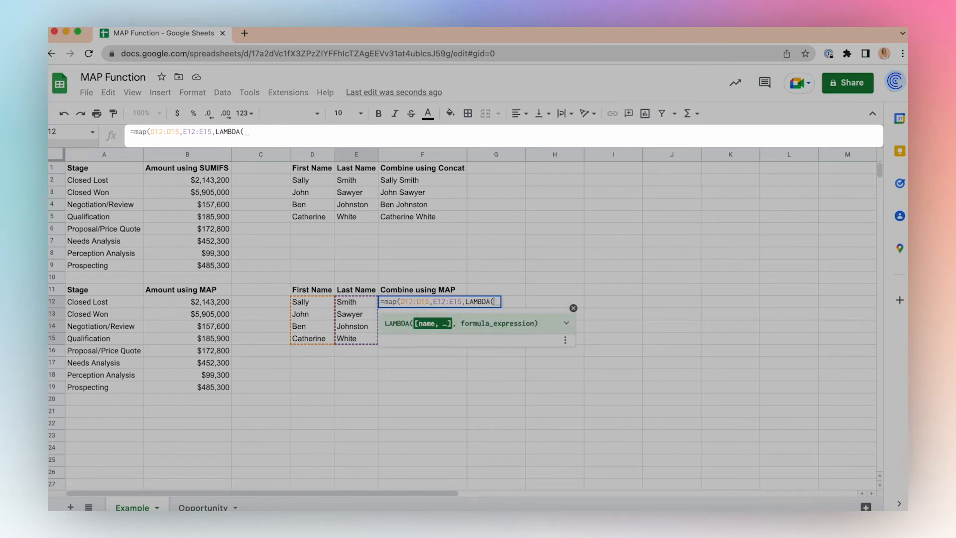
{"action": "type", "text": "firstN"}
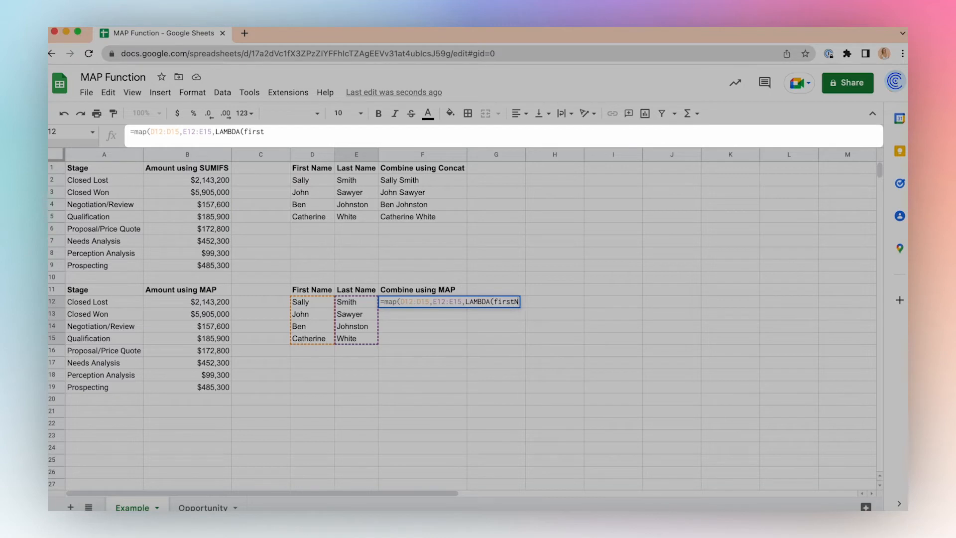
{"action": "type", "text": "ame,"}
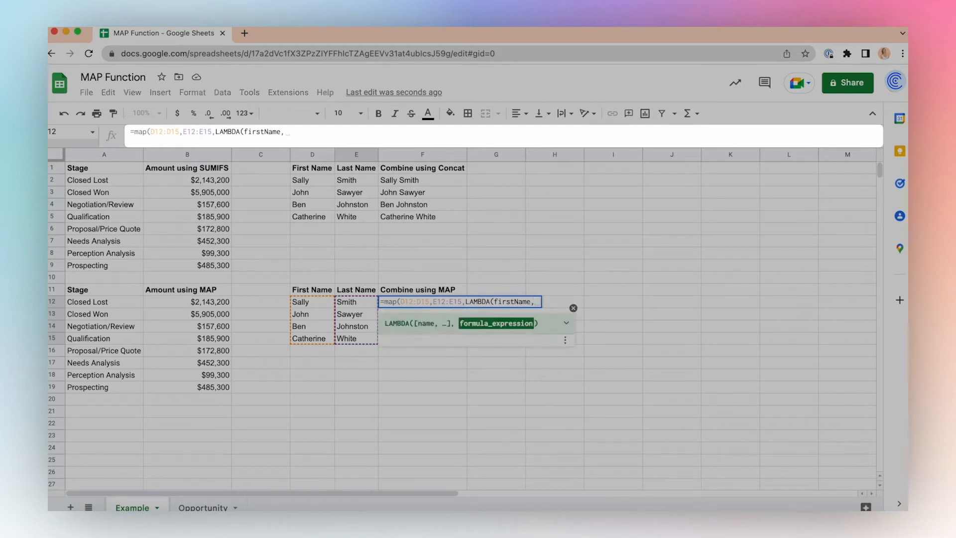
{"action": "type", "text": "lastName"}
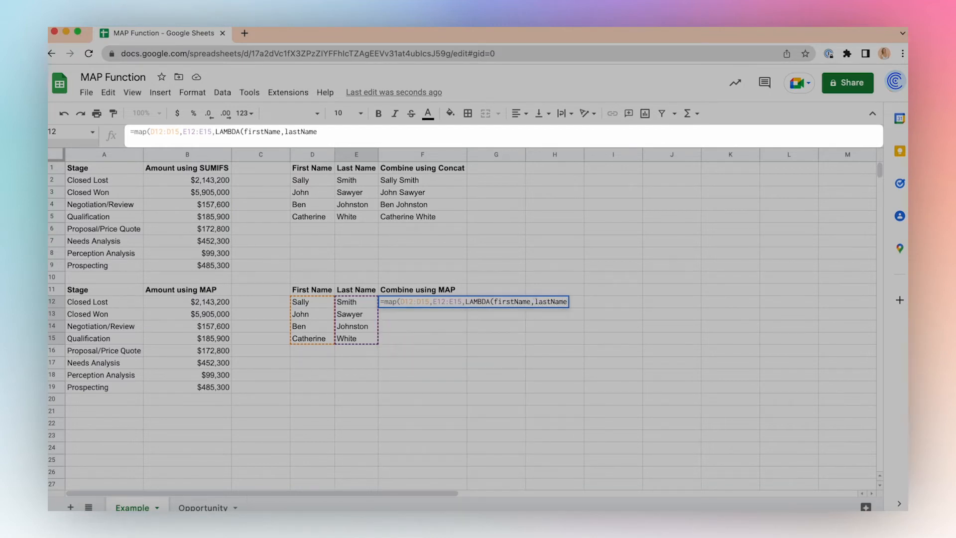
{"action": "type", "text": ","}
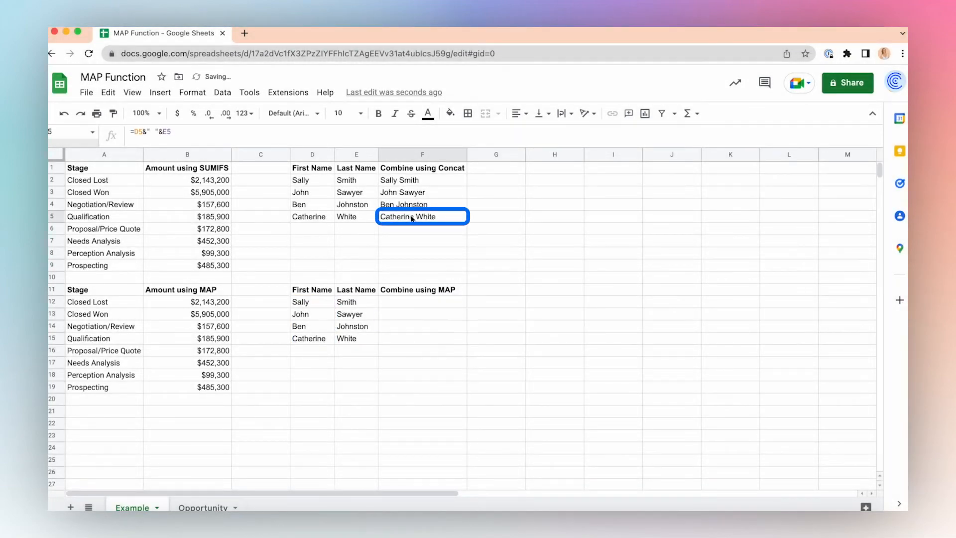
Complete the LAMBDA body as firstName&" "&lastName so F12:F15 list the full names.
{"action": "double_click", "coordinate": [422, 217]}
{"action": "type", "text": "=map(D12:D15,E12:E15,LAMBDA(firstName,lastName,))"}
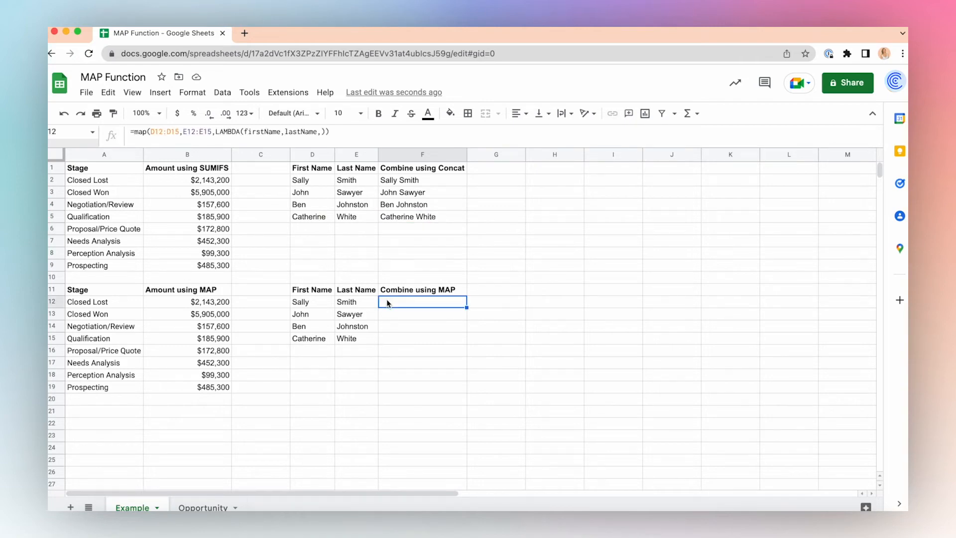
{"action": "double_click", "coordinate": [422, 303]}
{"action": "type", "text": "D5&\" \"&E5"}
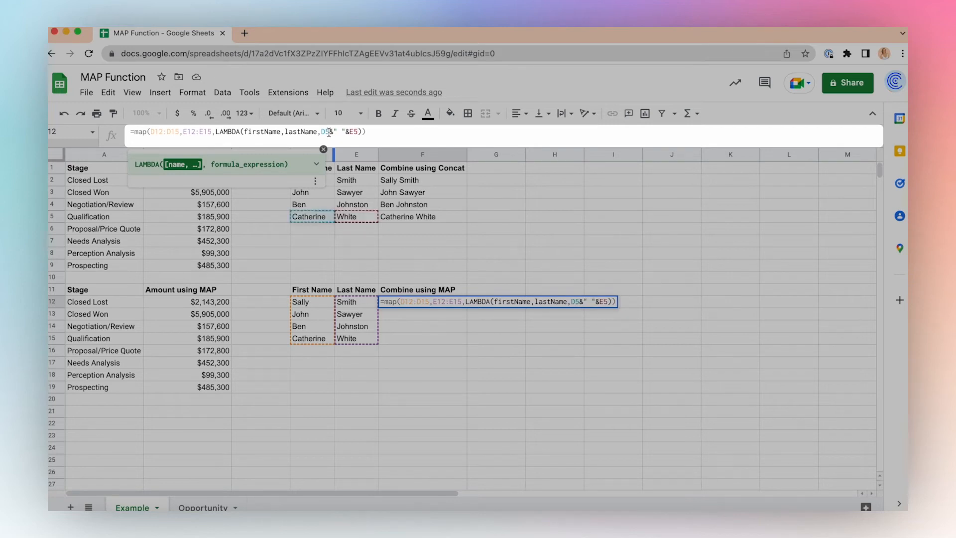
{"action": "type", "text": "firstName"}
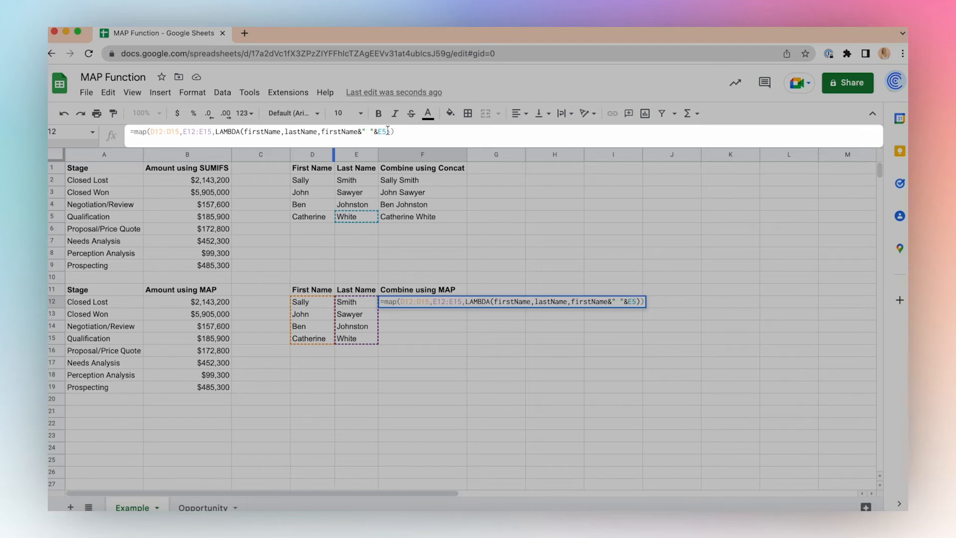
{"action": "type", "text": "lastName"}
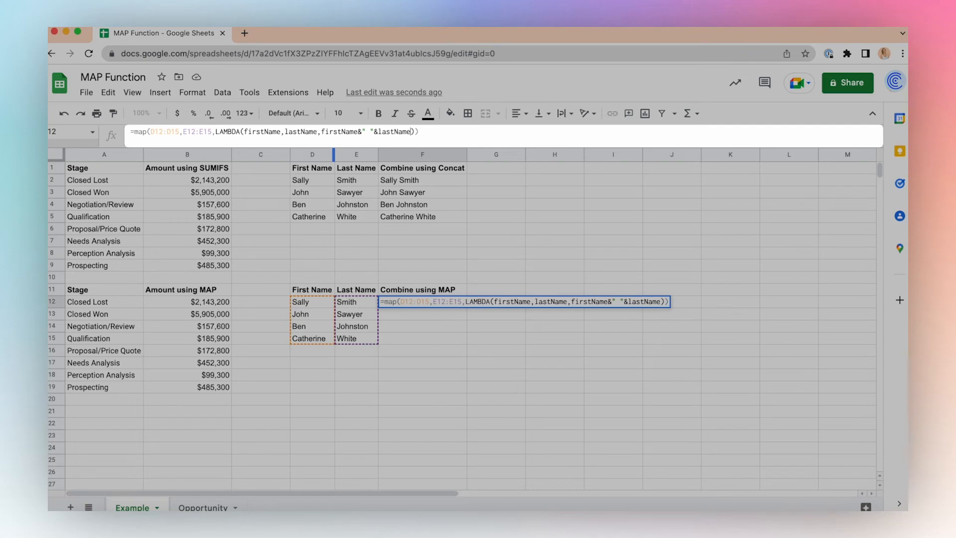
{"action": "key", "text": "Enter"}
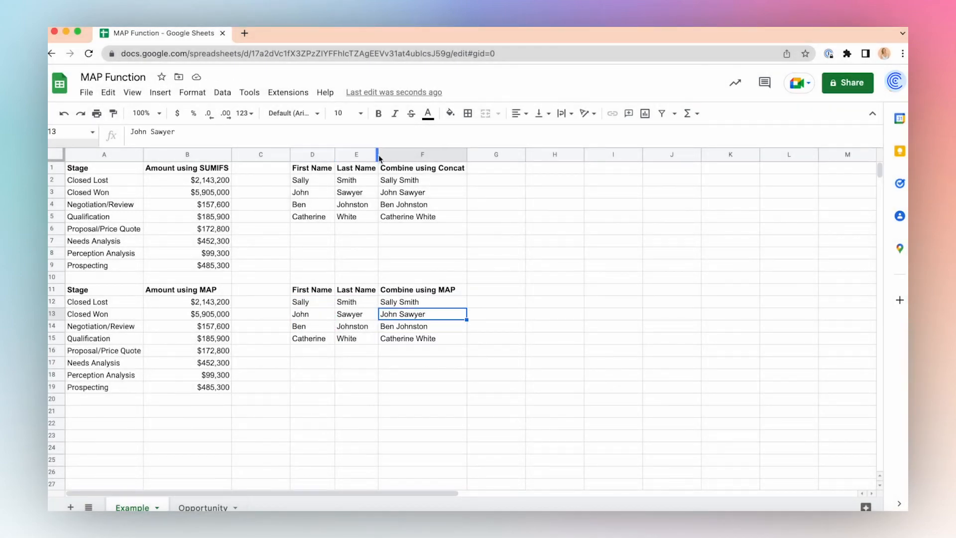
Switch to the Opportunity sheet with the Salesforce import.
{"action": "left_click", "coordinate": [203, 507]}
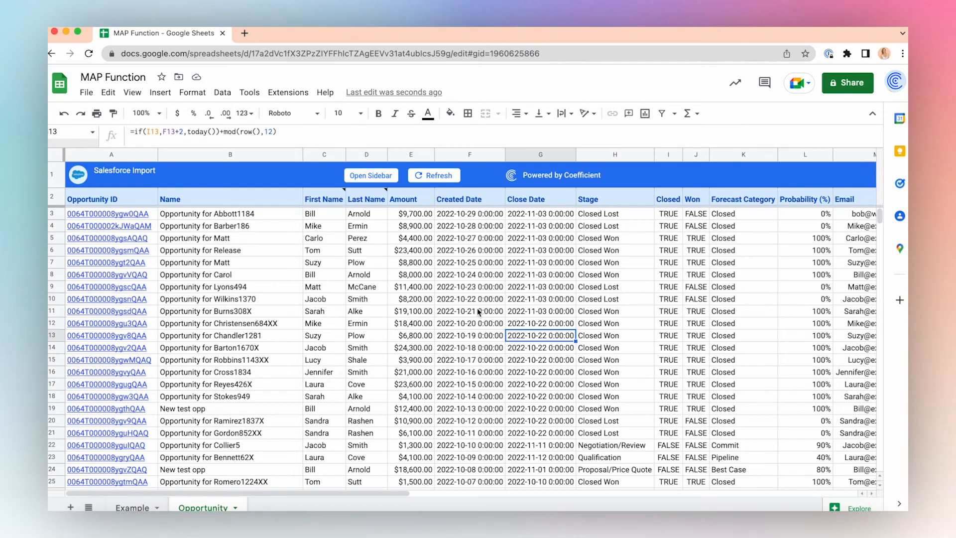
Add a Full Name header in column T beside Billing Country.
{"action": "scroll", "scroll_direction": "right", "scroll_amount": 3}
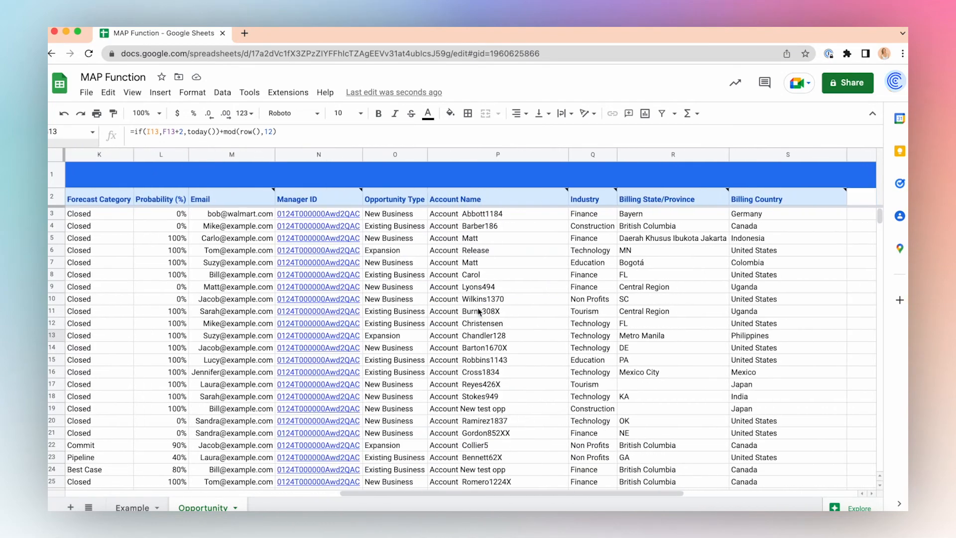
{"action": "scroll", "scroll_direction": "right", "scroll_amount": 3}
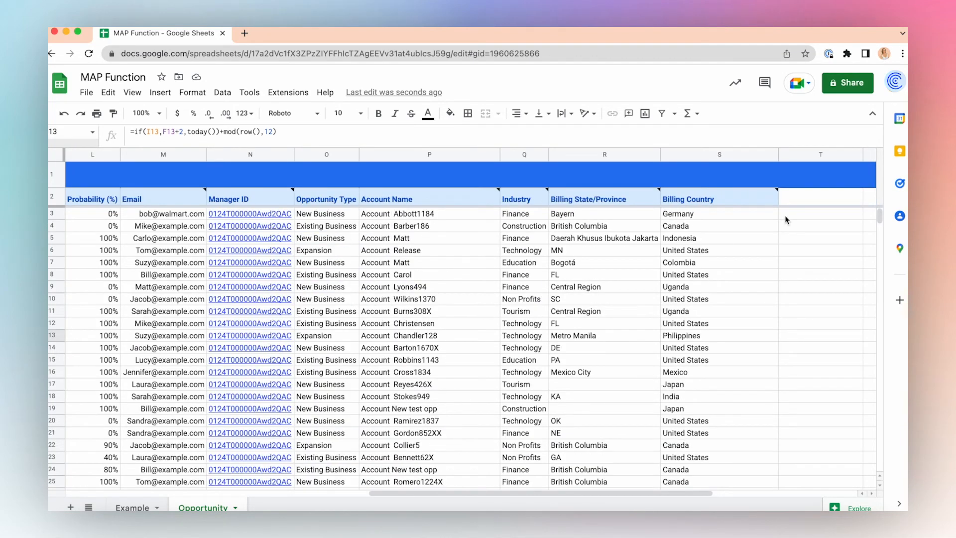
{"action": "type", "text": "Full Name"}
{"action": "left_click", "coordinate": [820, 213]}
{"action": "type", "text": "="}
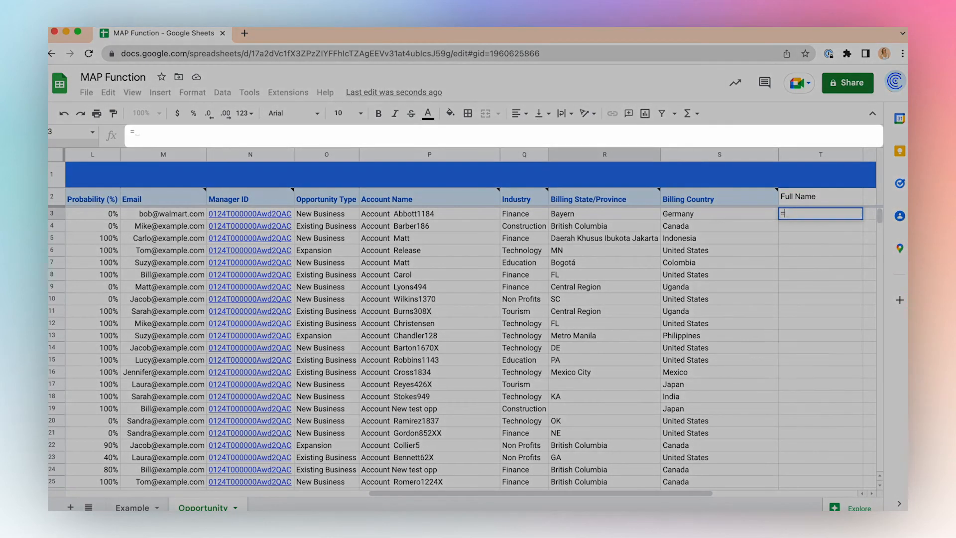
Write =MAP over First Name and Last Name columns with LAMBDA(firstName,lastName,firstname&" "&lastName) in T3.
{"action": "type", "text": "map(C5:C"}
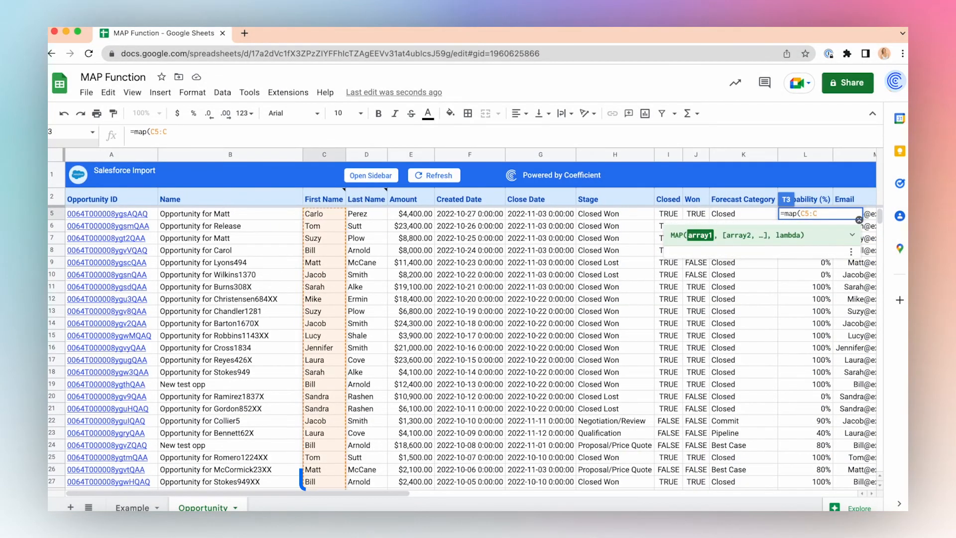
{"action": "left_click", "coordinate": [367, 213]}
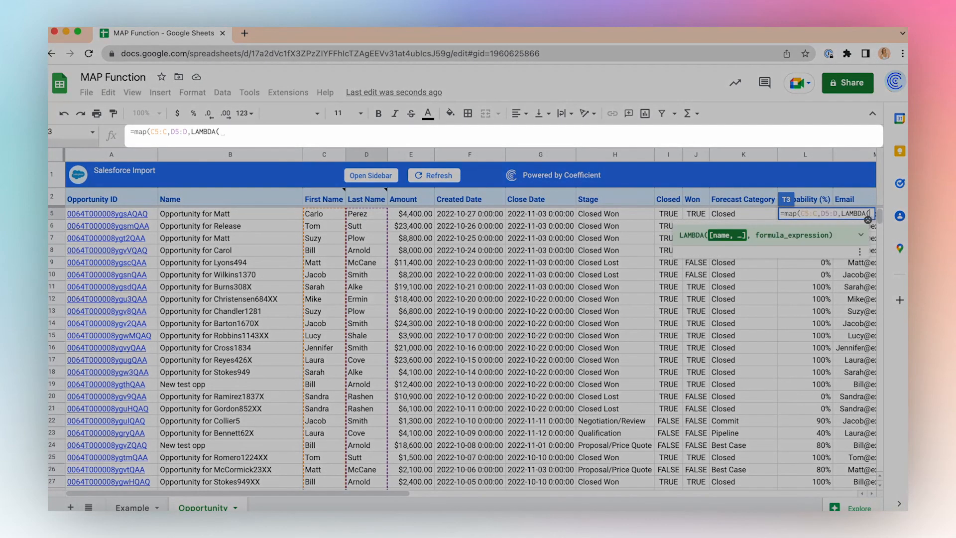
{"action": "type", "text": "firstName,Lastname,"}
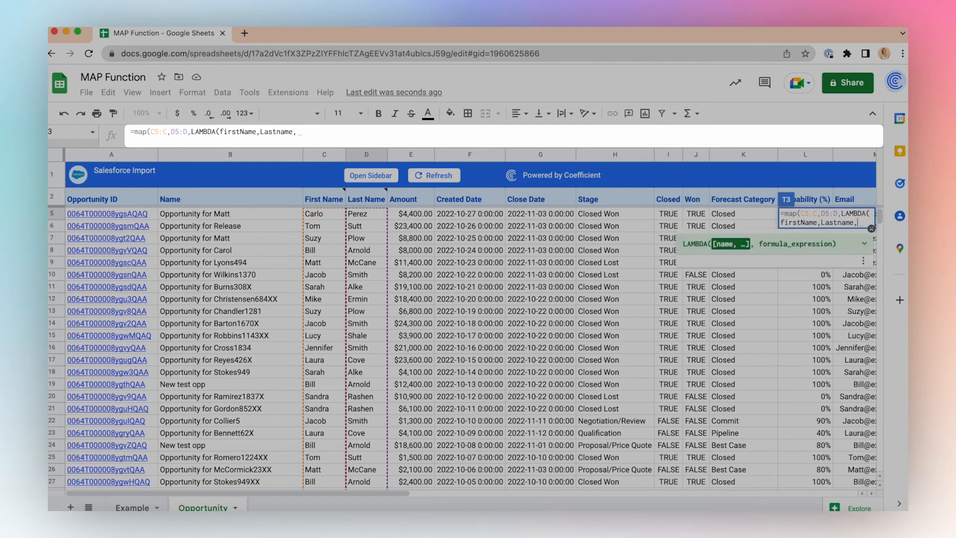
{"action": "type", "text": "firstna"}
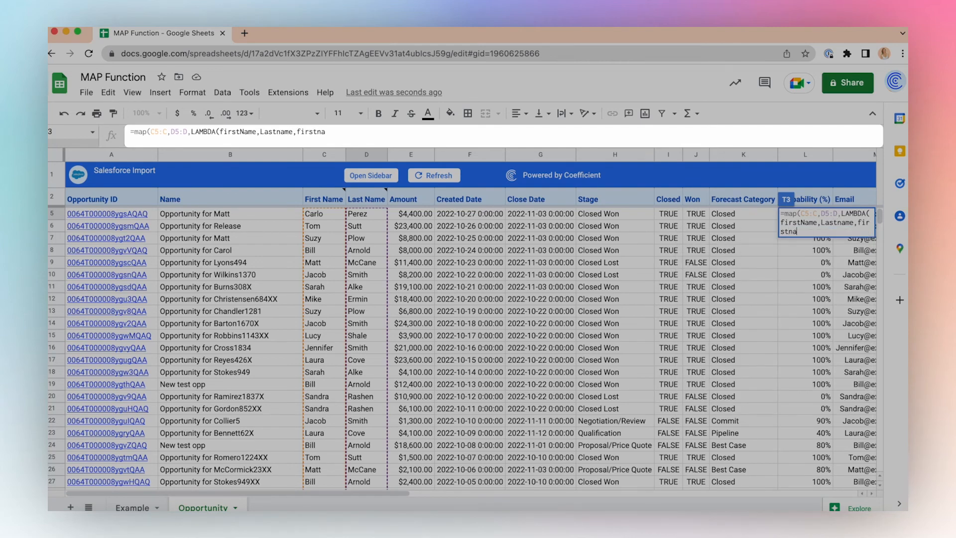
{"action": "type", "text": "&\""}
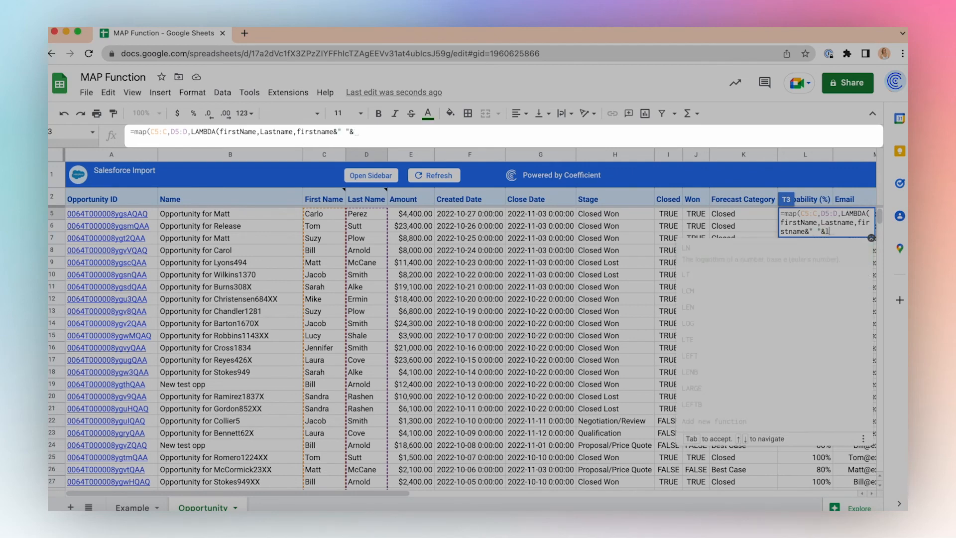
{"action": "type", "text": "&lastName)"}
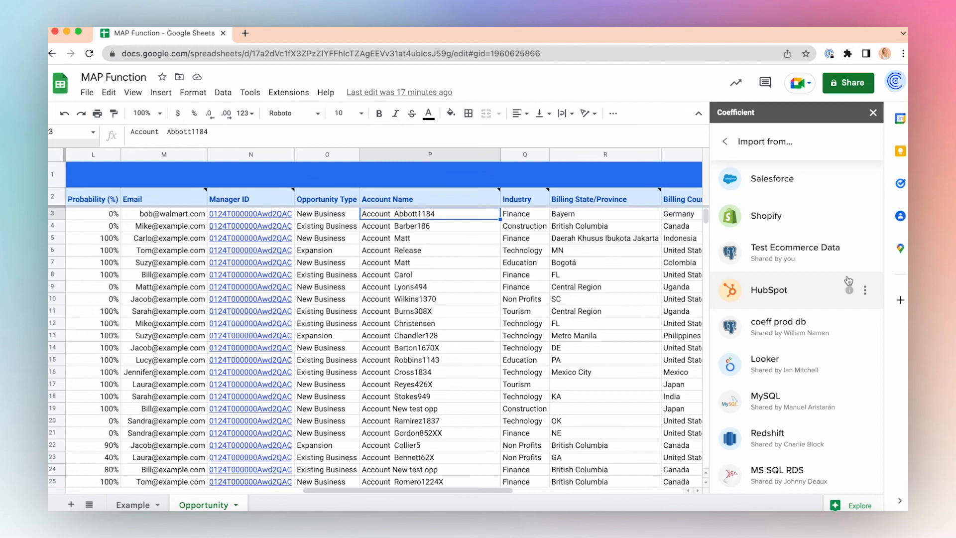
Scroll the Import from list to reveal Google Sheets, CSV and suggested sources like Stripe and QuickBooks.
{"action": "scroll", "scroll_direction": "down", "scroll_amount": 3}
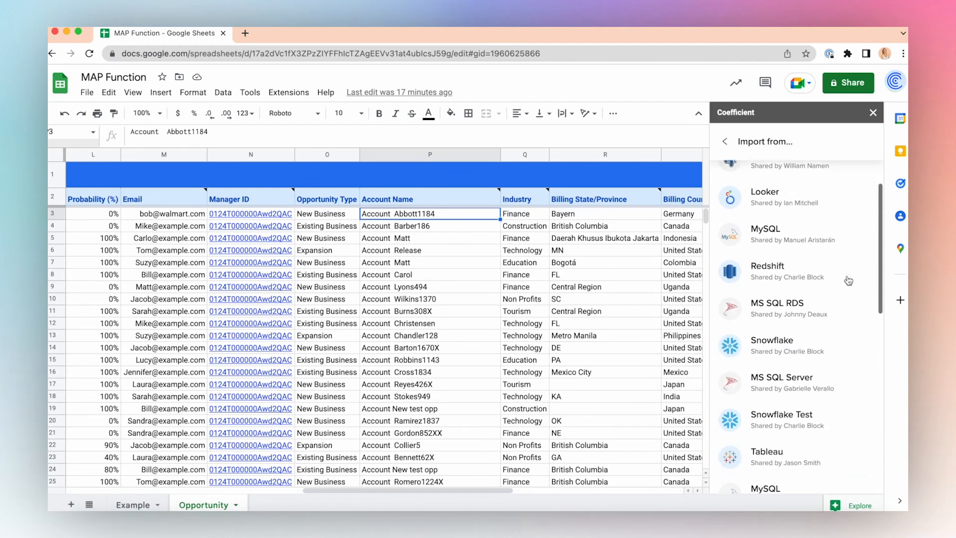
{"action": "scroll", "scroll_direction": "down", "scroll_amount": 3}
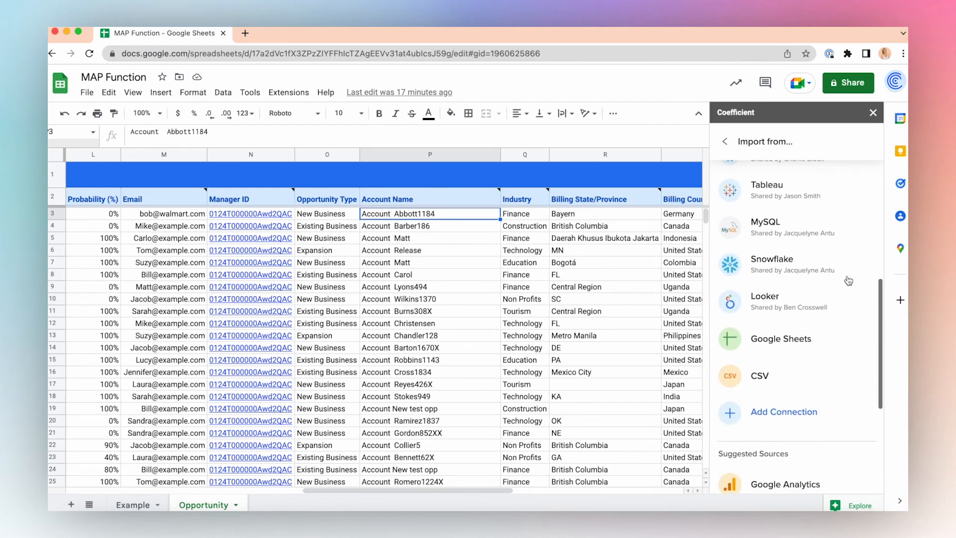
{"action": "scroll", "scroll_direction": "down", "scroll_amount": 3}
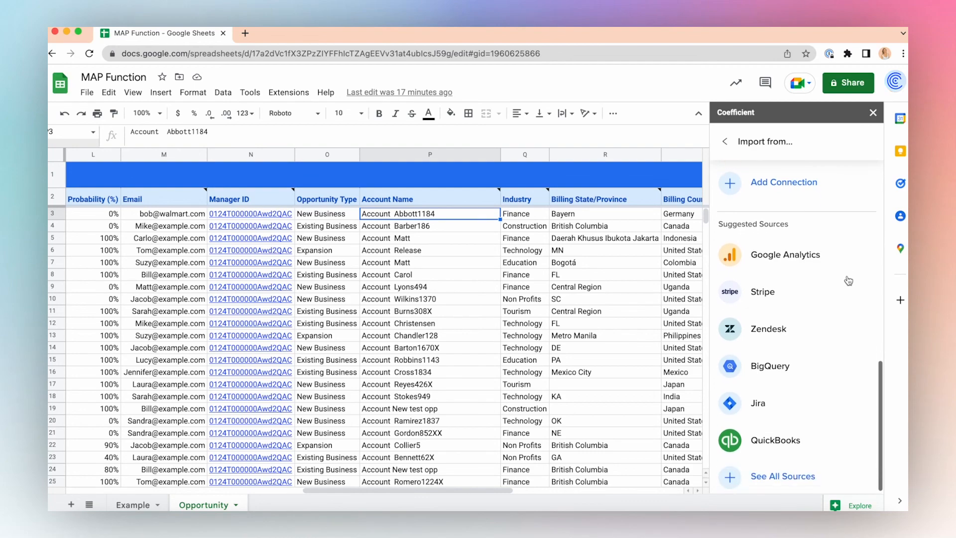